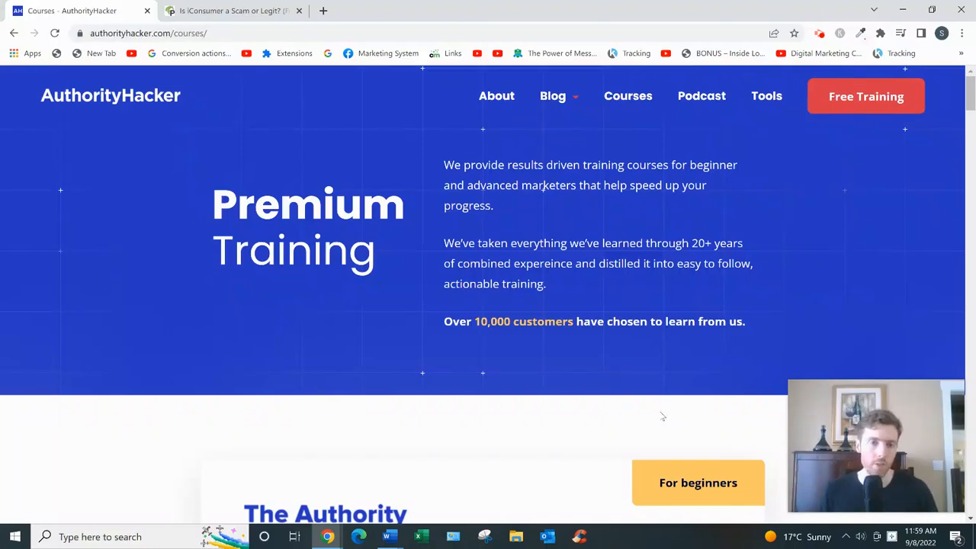
pyautogui.moveTo(658, 417)
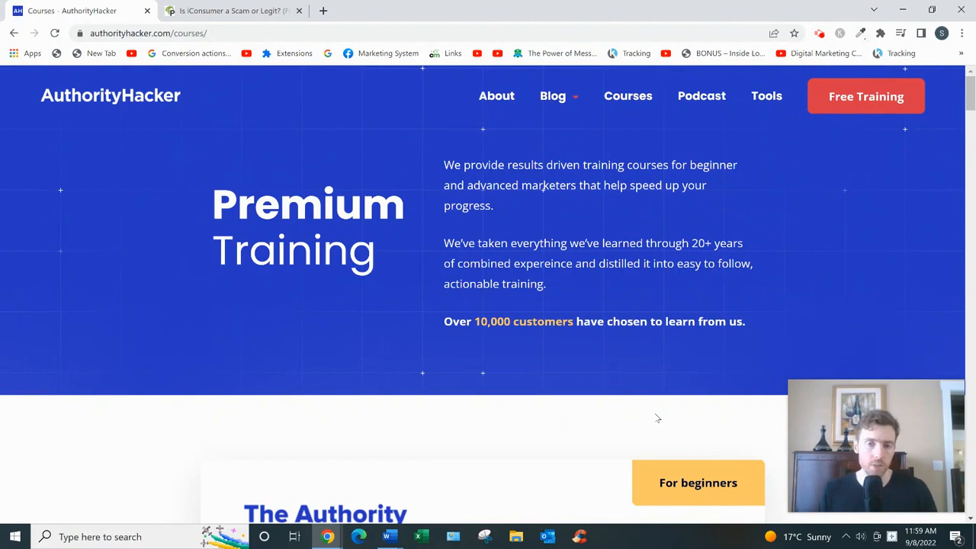
pyautogui.moveTo(647, 420)
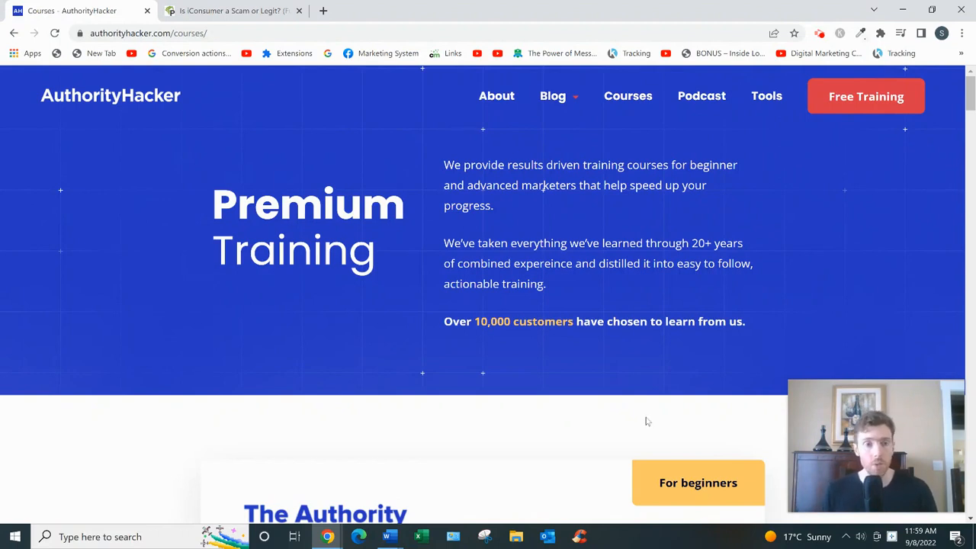
pyautogui.moveTo(645, 423)
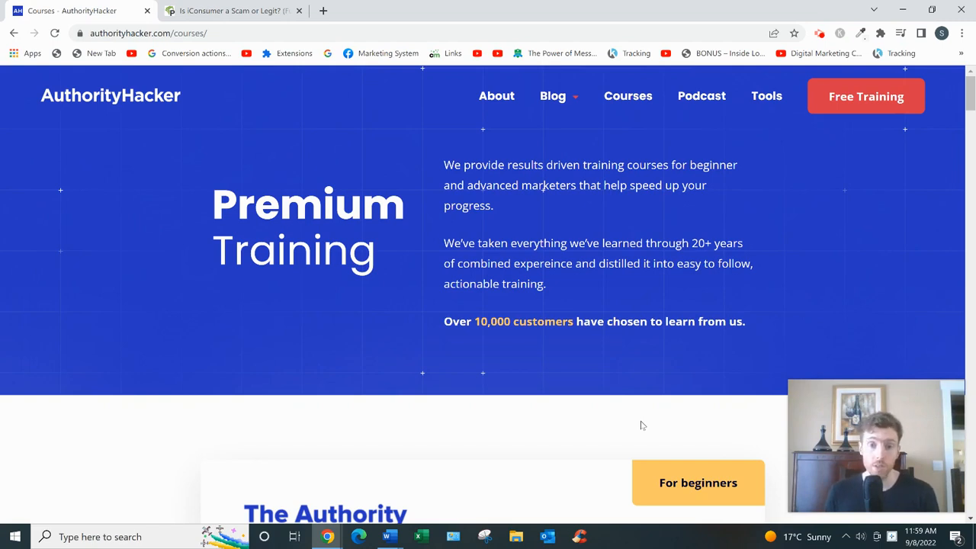
pyautogui.moveTo(662, 417)
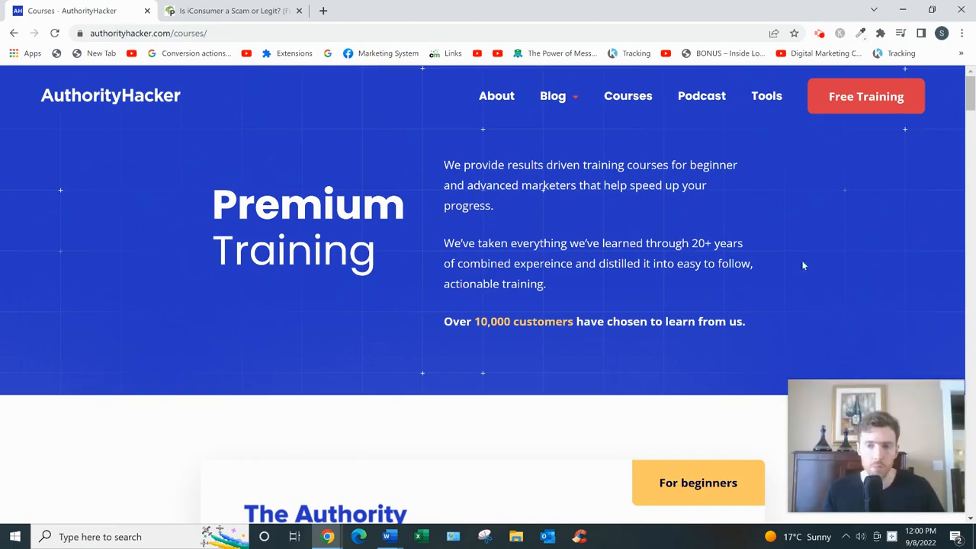
pyautogui.scroll(-3)
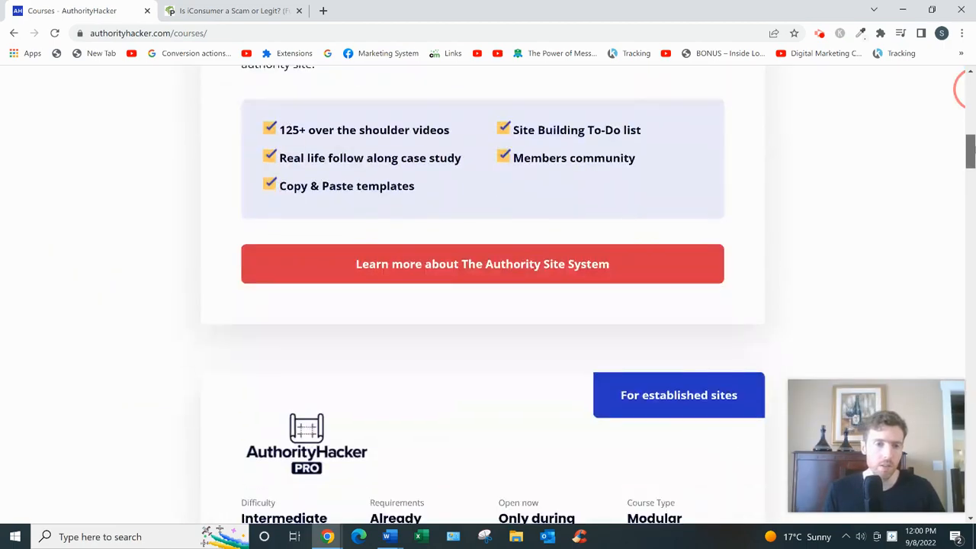
pyautogui.scroll(-3)
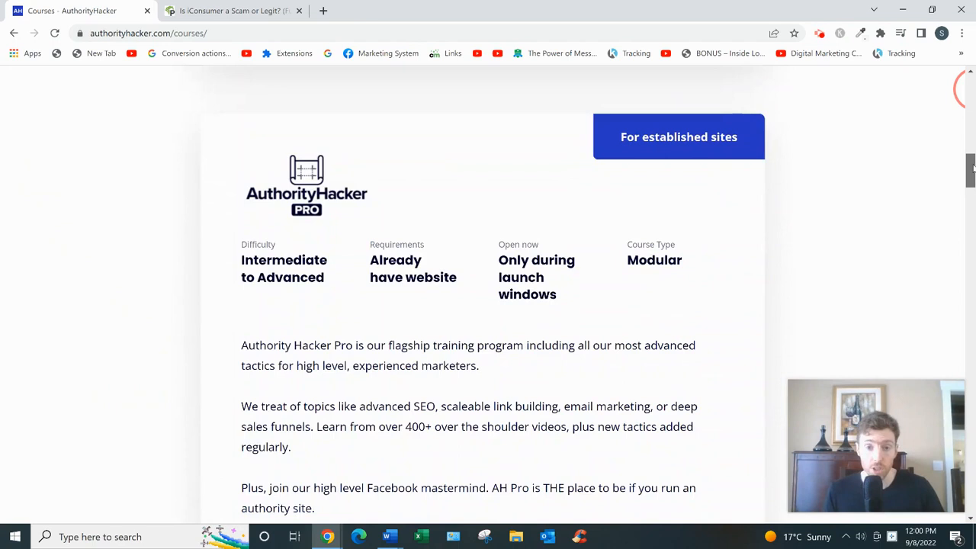
pyautogui.scroll(-3)
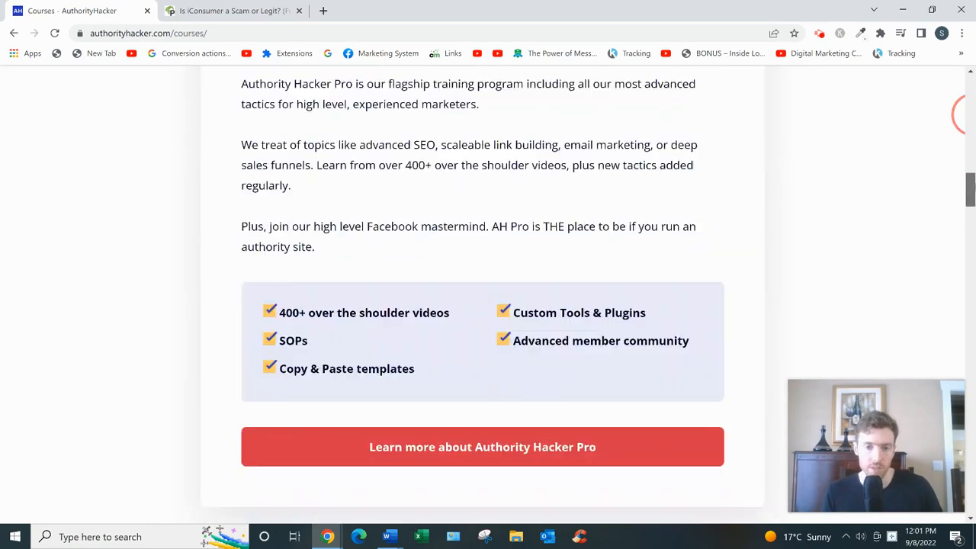
pyautogui.scroll(-3)
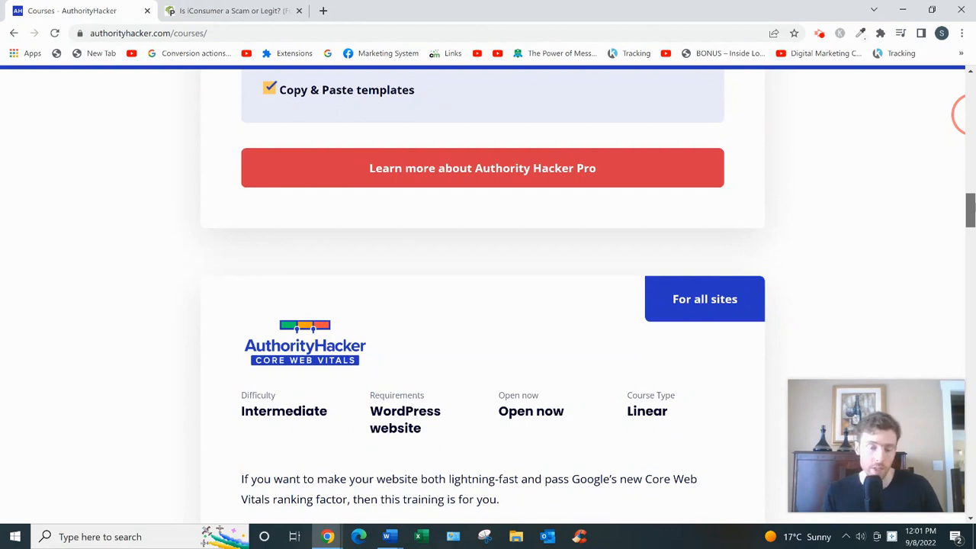
pyautogui.scroll(-3)
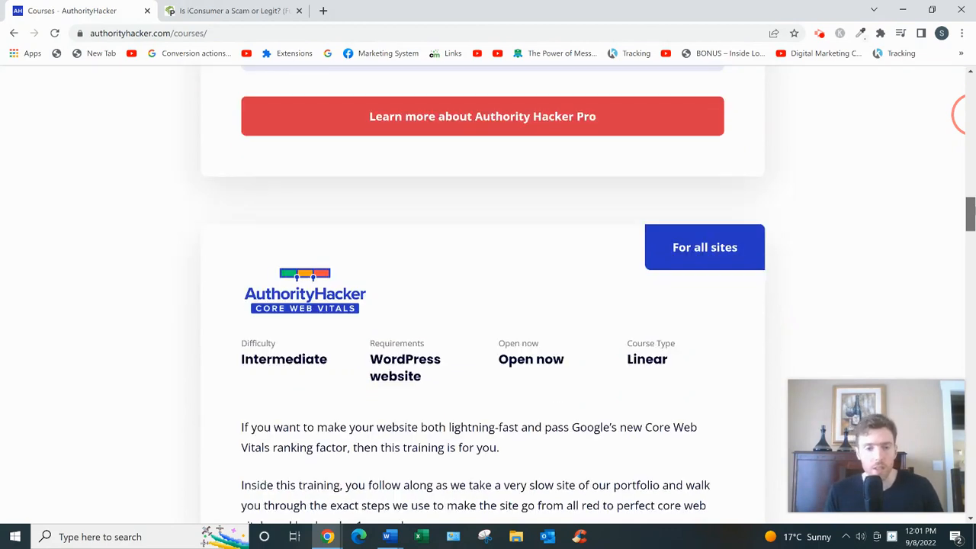